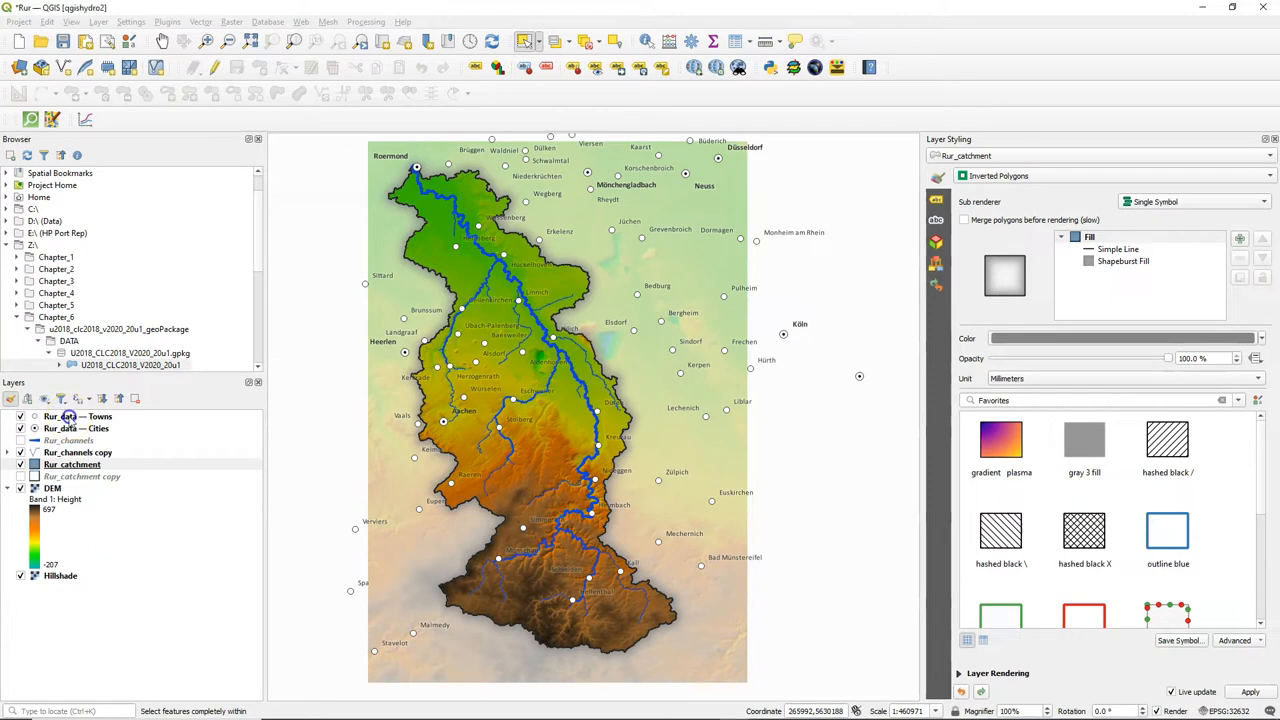
Group the towns, cities, channels, catchment and DEM layers into a new 'Main Map' group.
{"action": "left_click", "coordinate": [60, 575]}
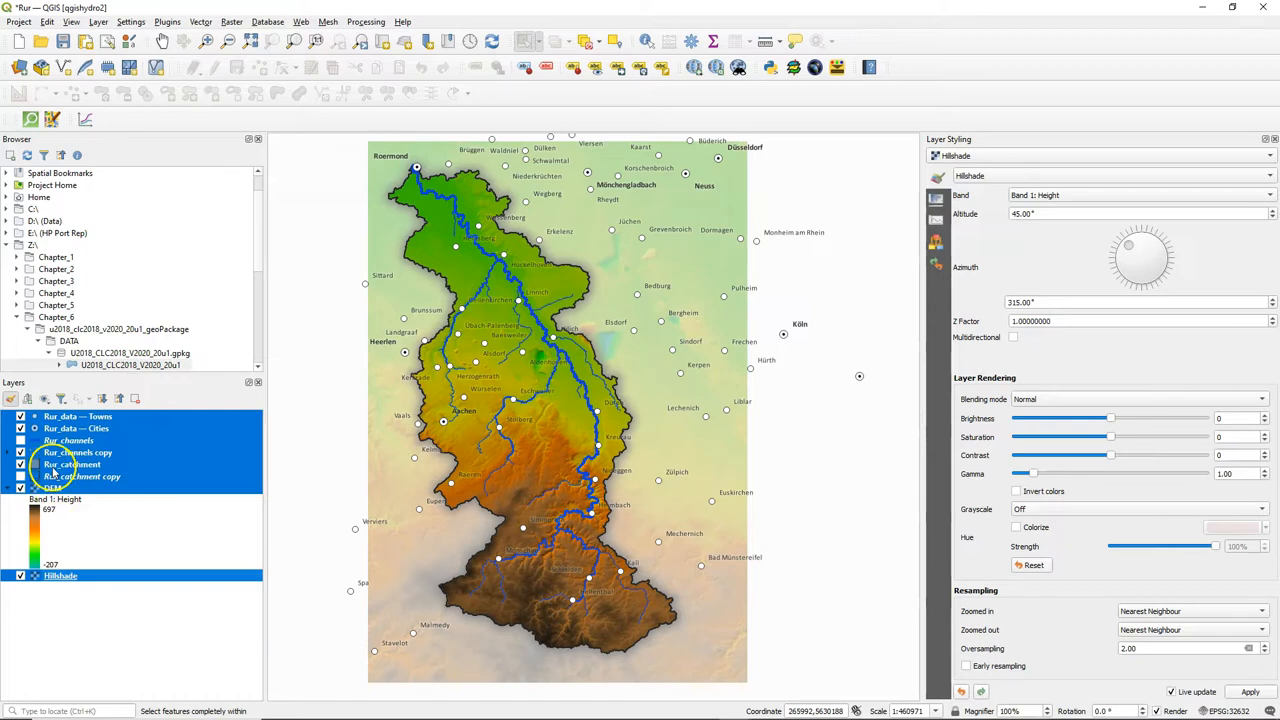
{"action": "right_click", "coordinate": [78, 452]}
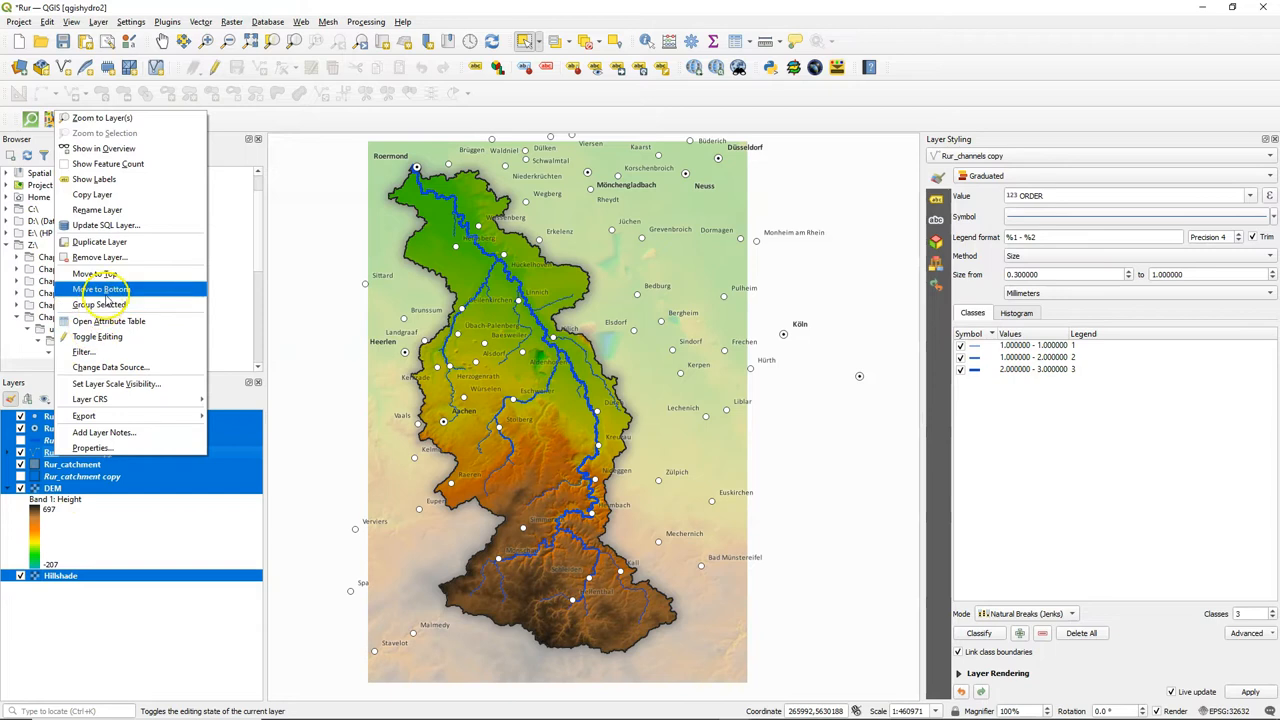
{"action": "left_click", "coordinate": [100, 304]}
{"action": "type", "text": "Main Ma"}
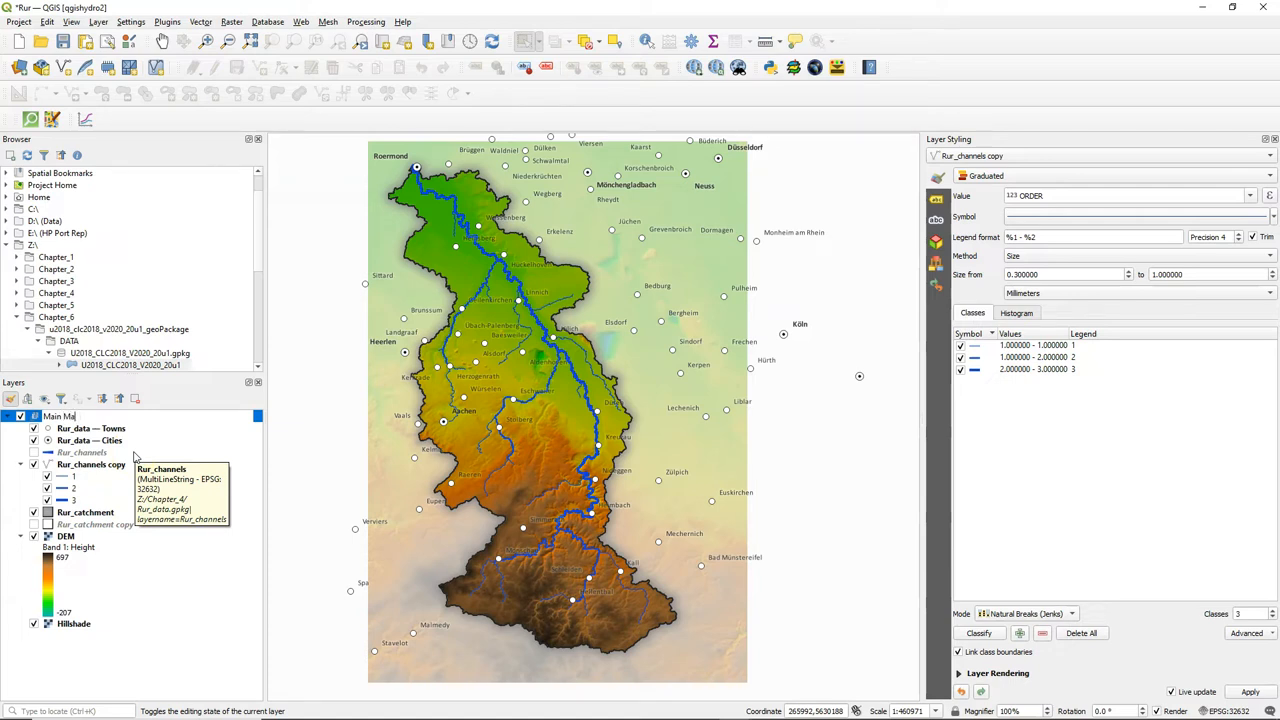
{"action": "left_click", "coordinate": [46, 398]}
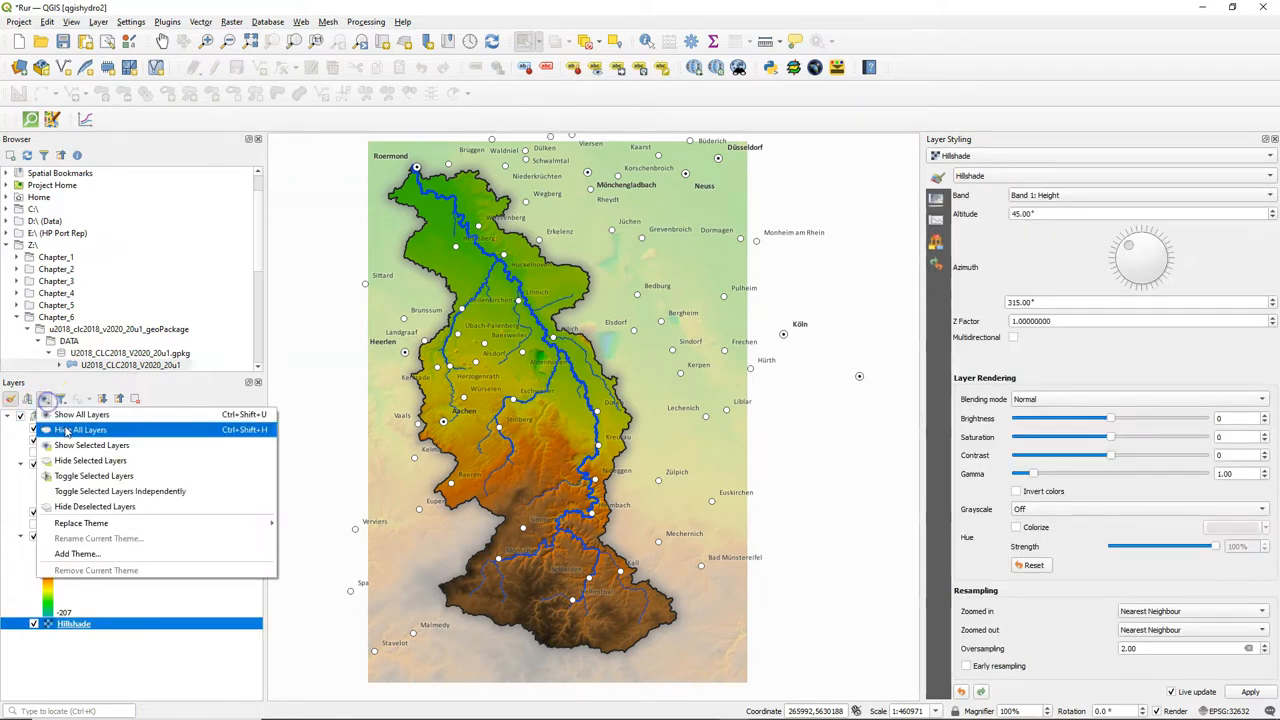
Save the current layer visibility as a map theme named 'Main Map'.
{"action": "left_click", "coordinate": [77, 553]}
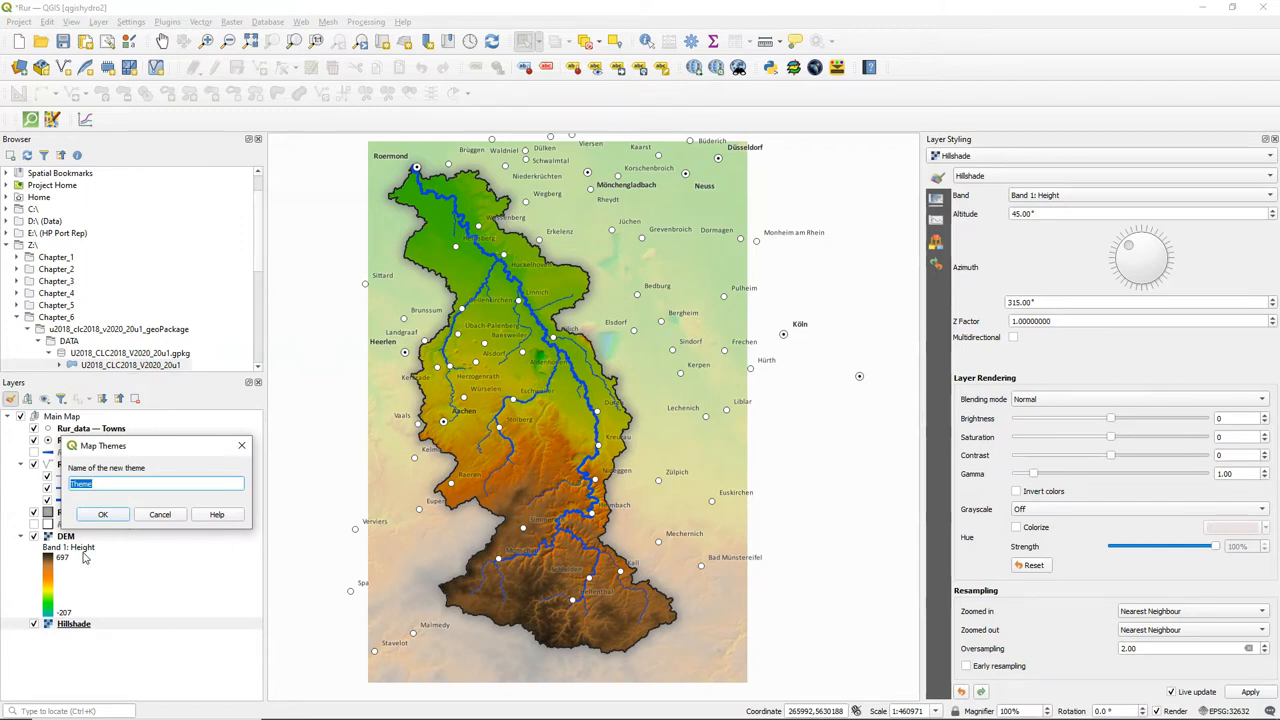
{"action": "type", "text": "Mai"}
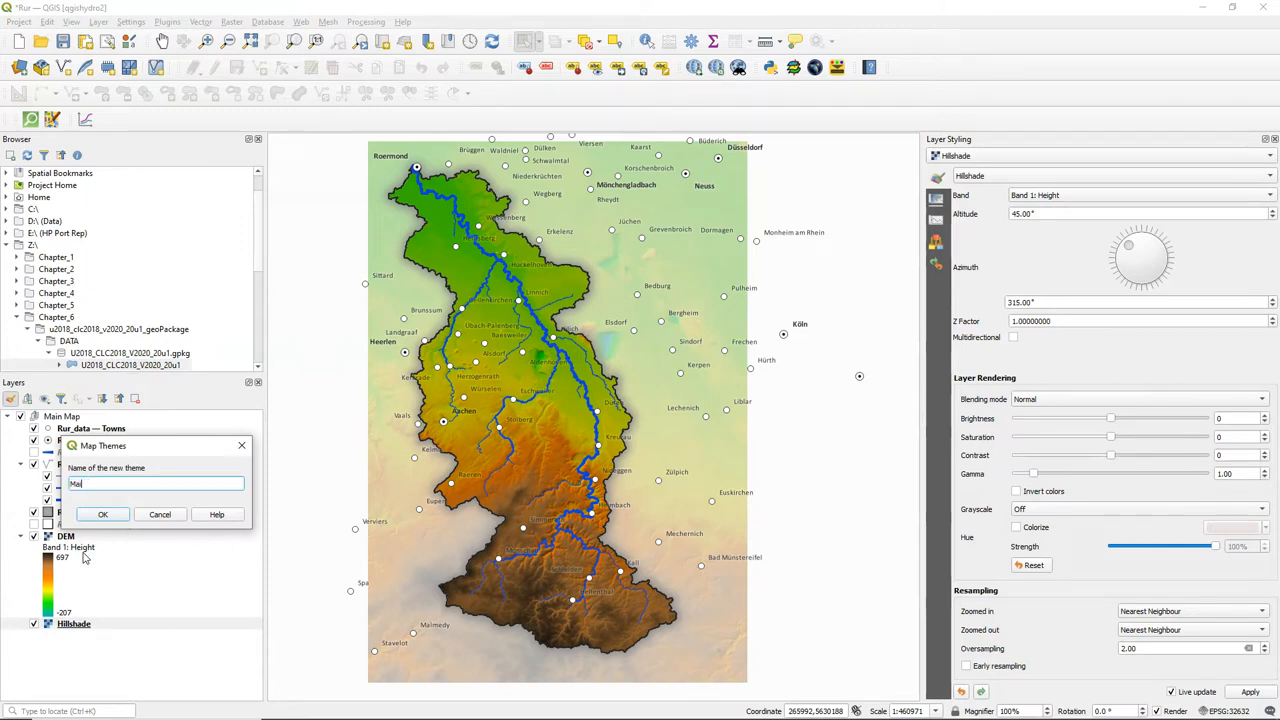
{"action": "type", "text": "n Map"}
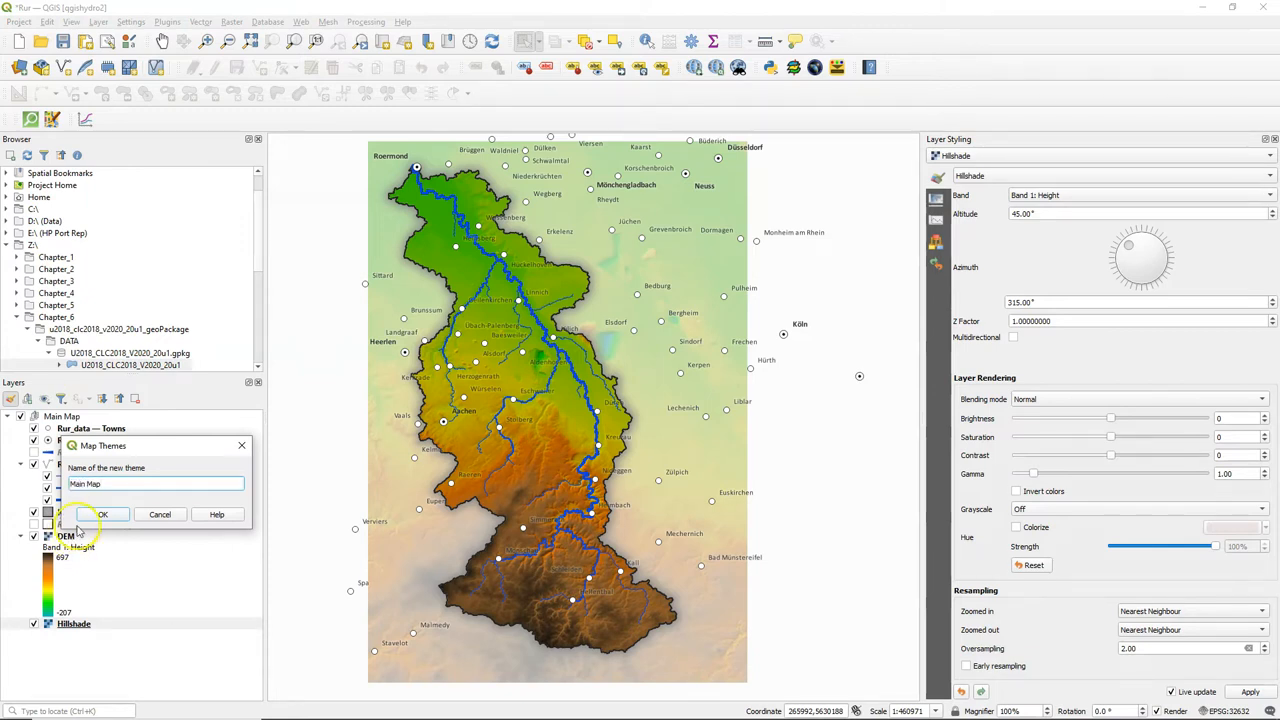
{"action": "left_click", "coordinate": [102, 513]}
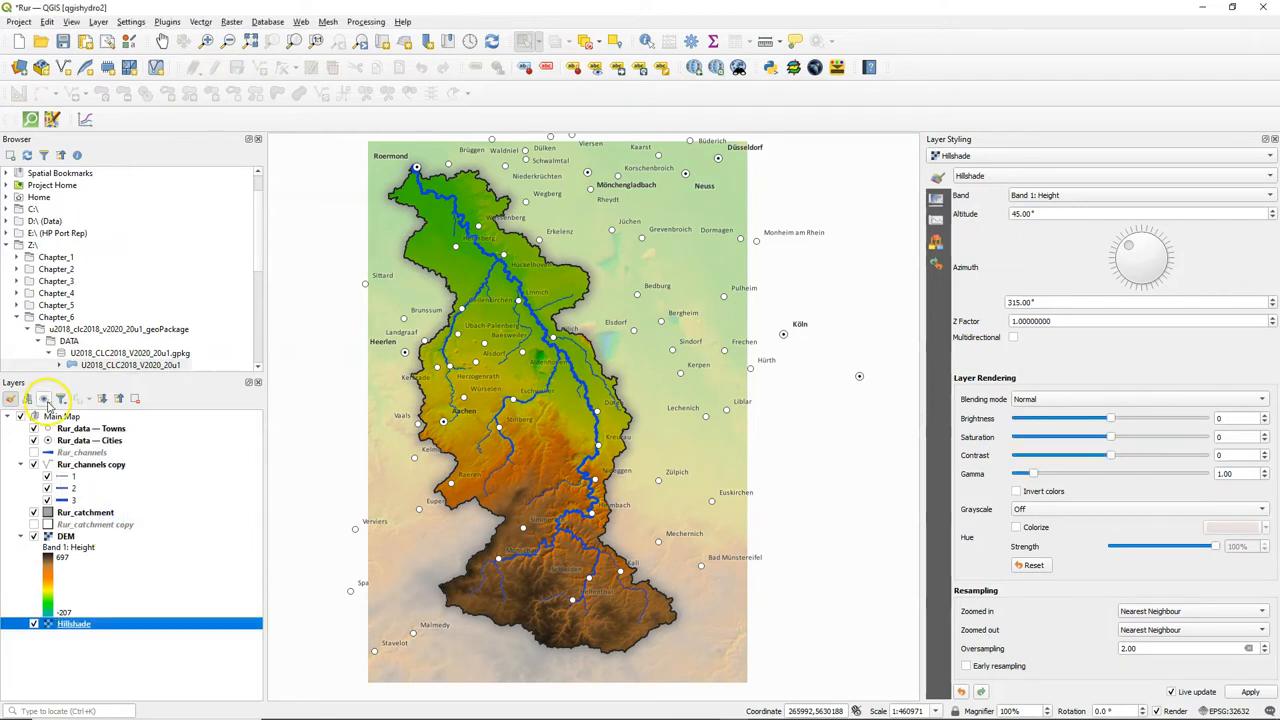
Apply the Main Map theme and make the Rur Catchment layout map follow it.
{"action": "left_click", "coordinate": [46, 399]}
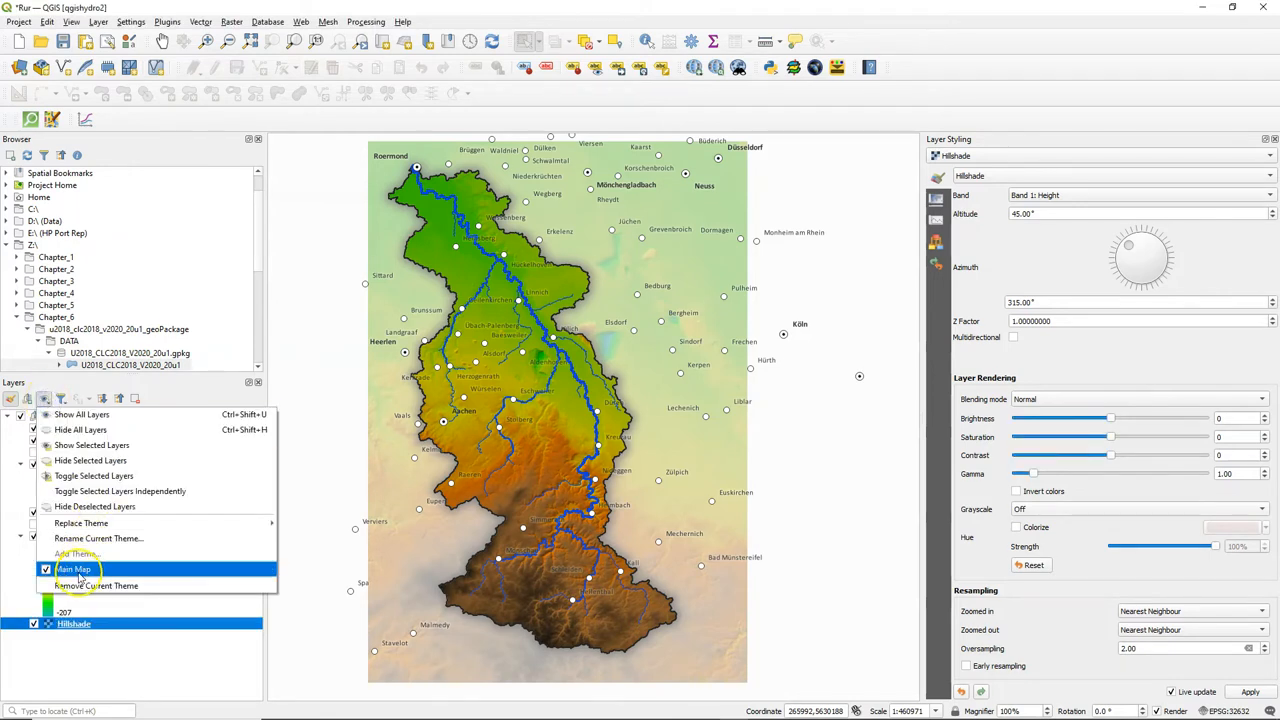
{"action": "left_click", "coordinate": [73, 568]}
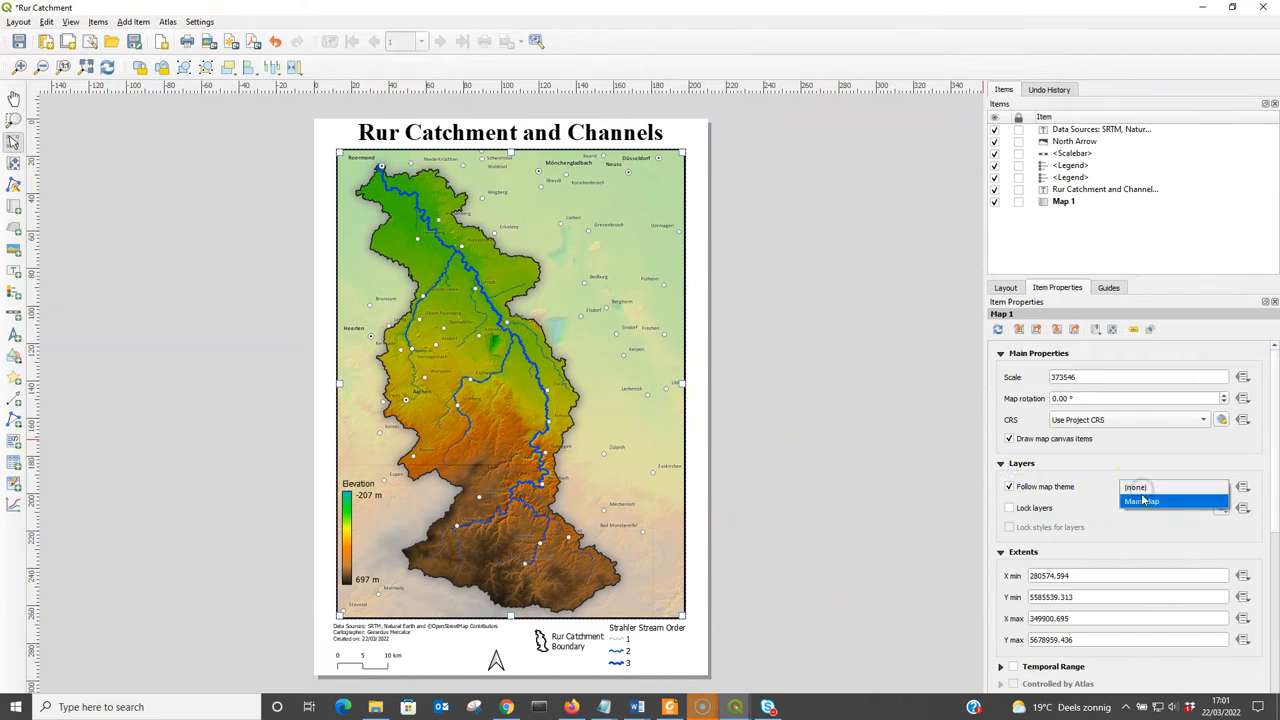
{"action": "left_click", "coordinate": [1142, 500]}
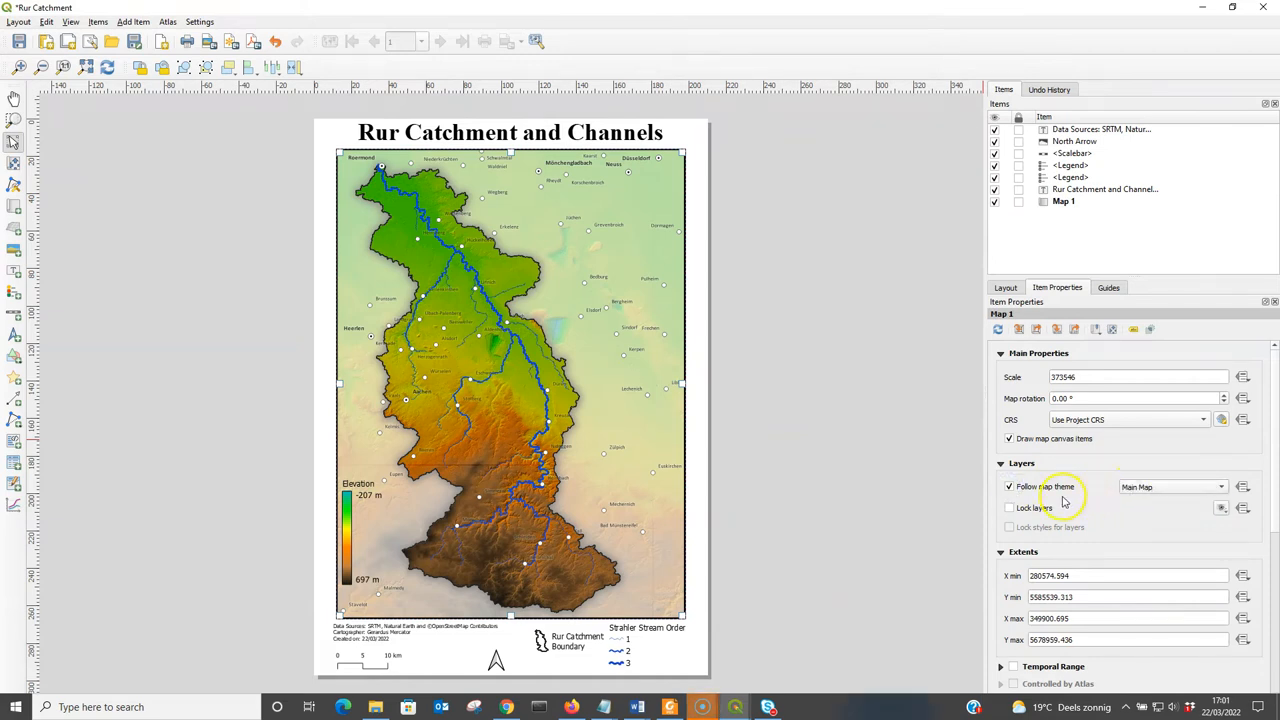